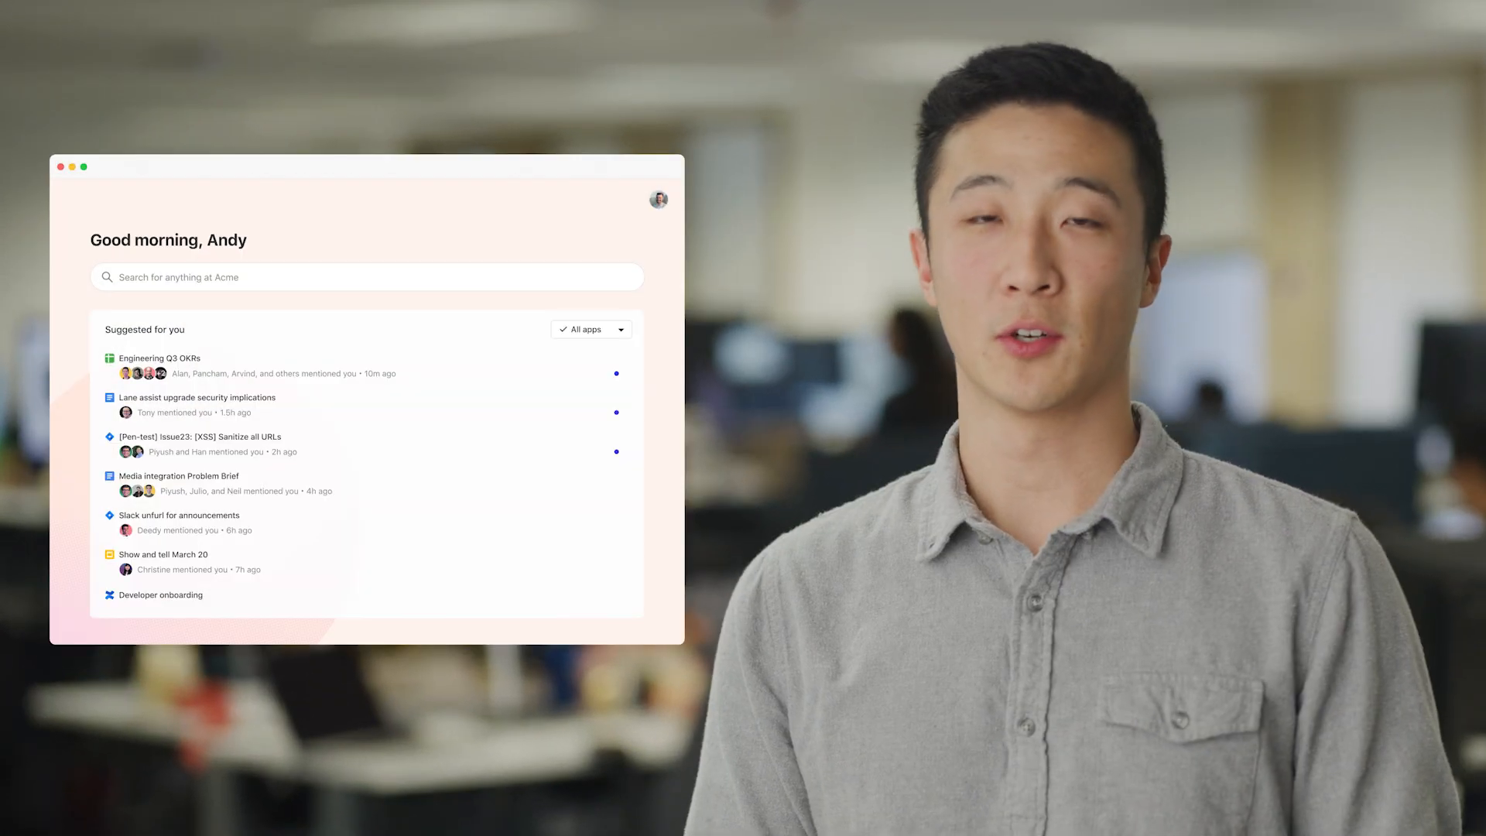
- Search Glean for "what's the latest on infra project v5"
type("what's the latest on infra project v")
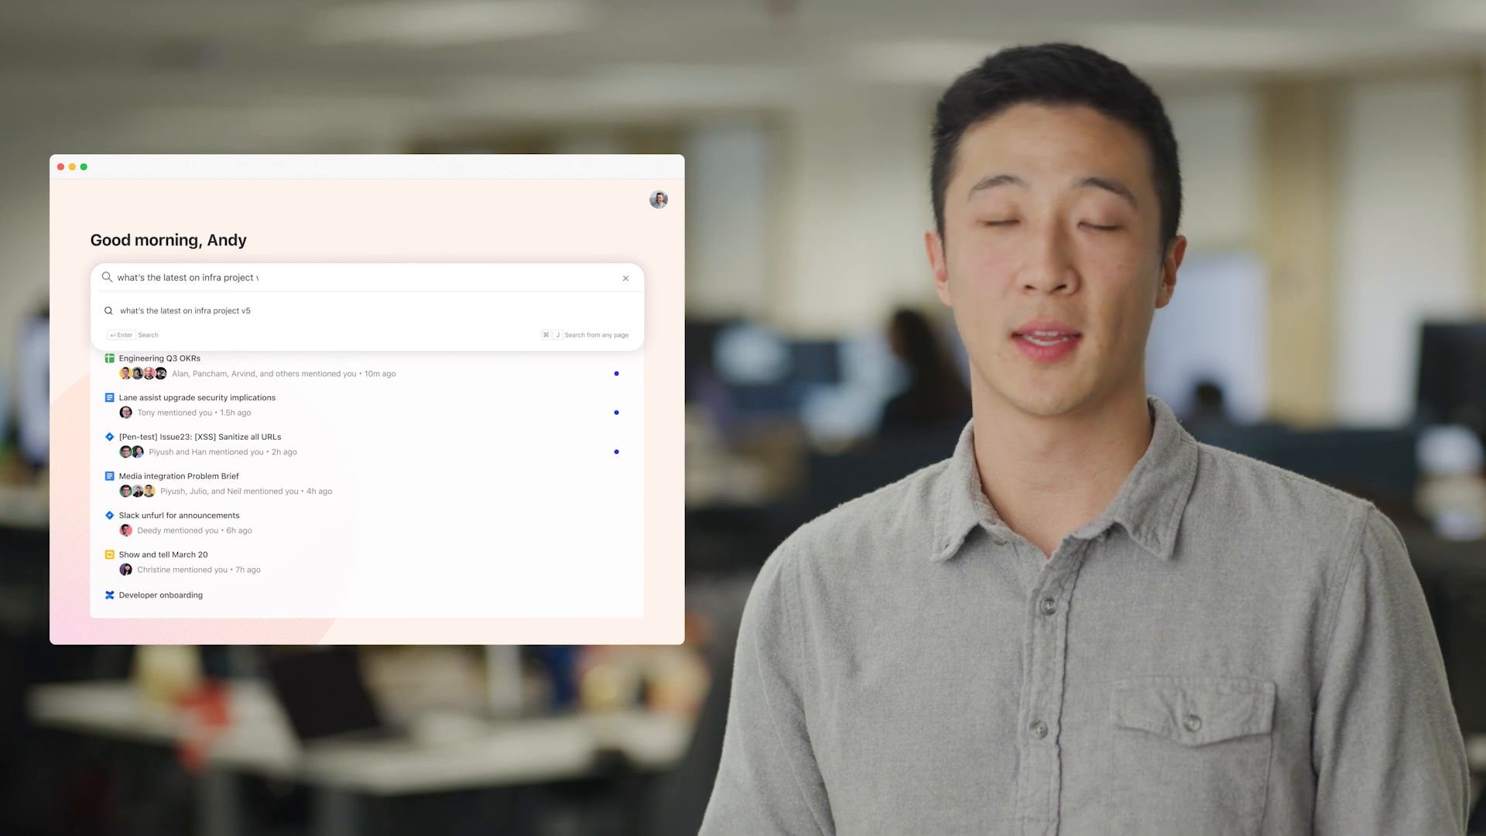
key("Return")
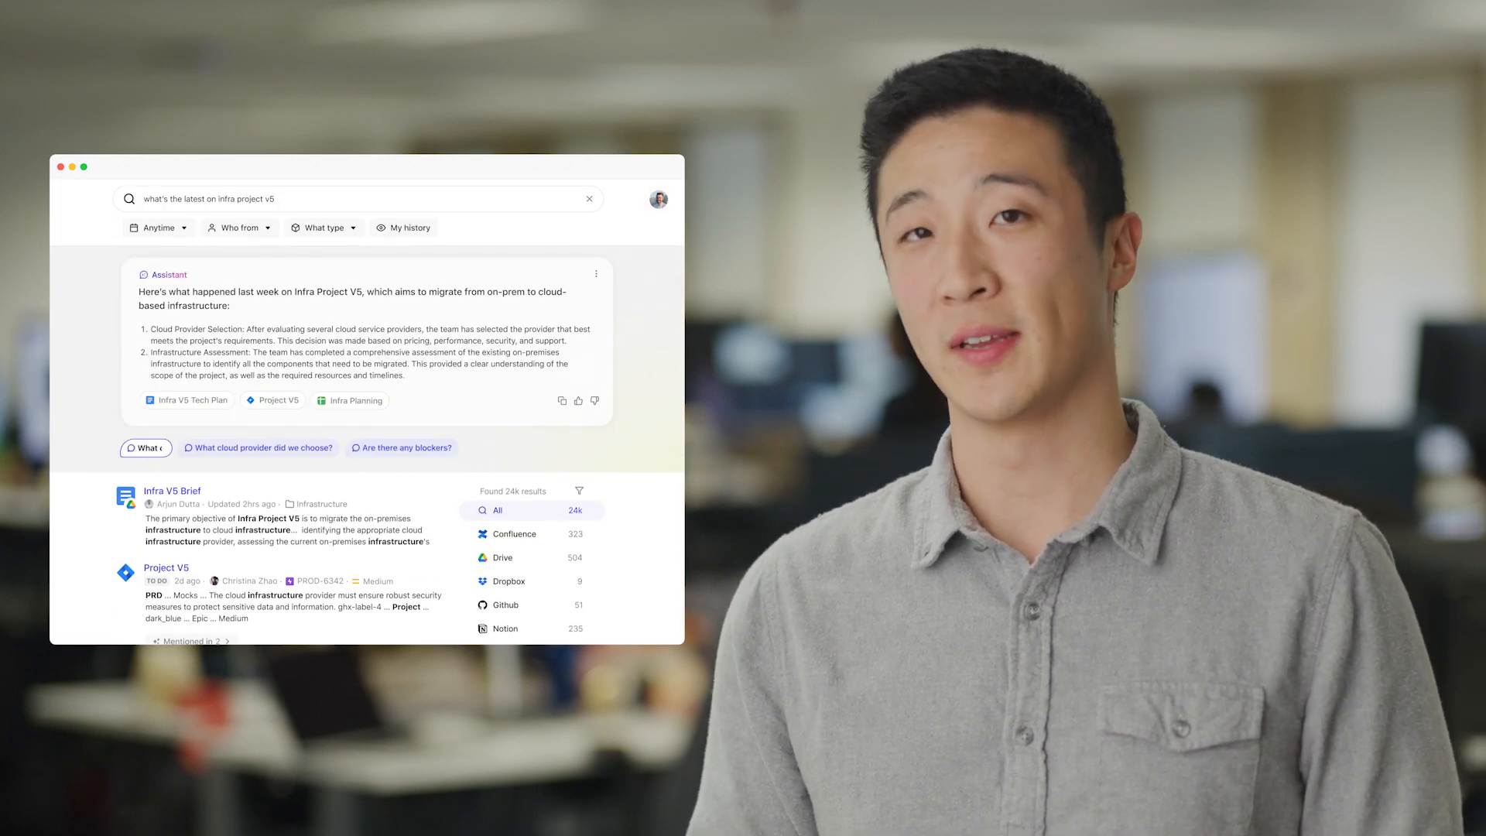
- Ask the follow-up "What customers have asked for this?" using the suggestion chip
left_click(146, 447)
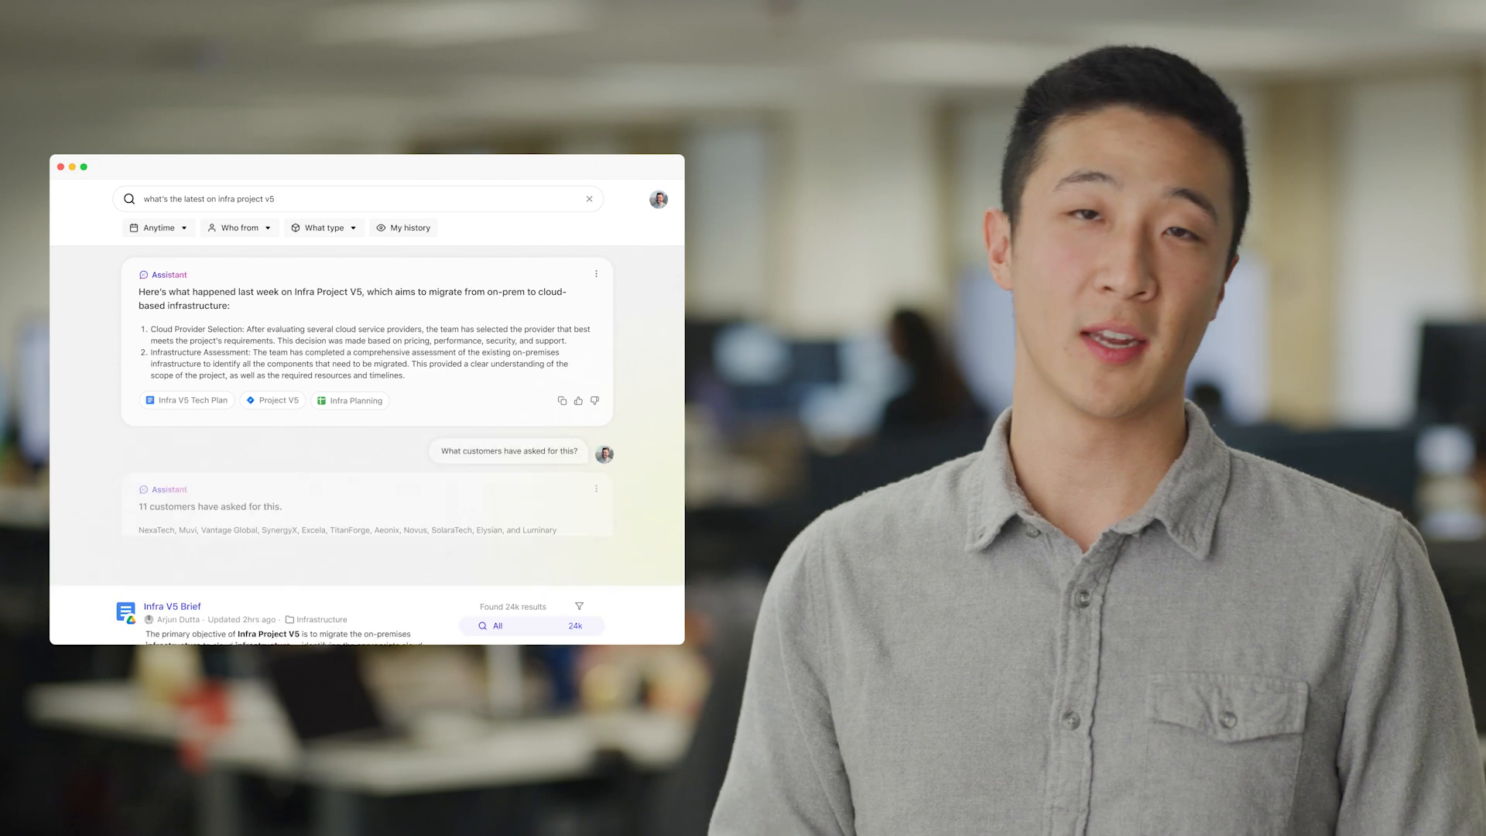